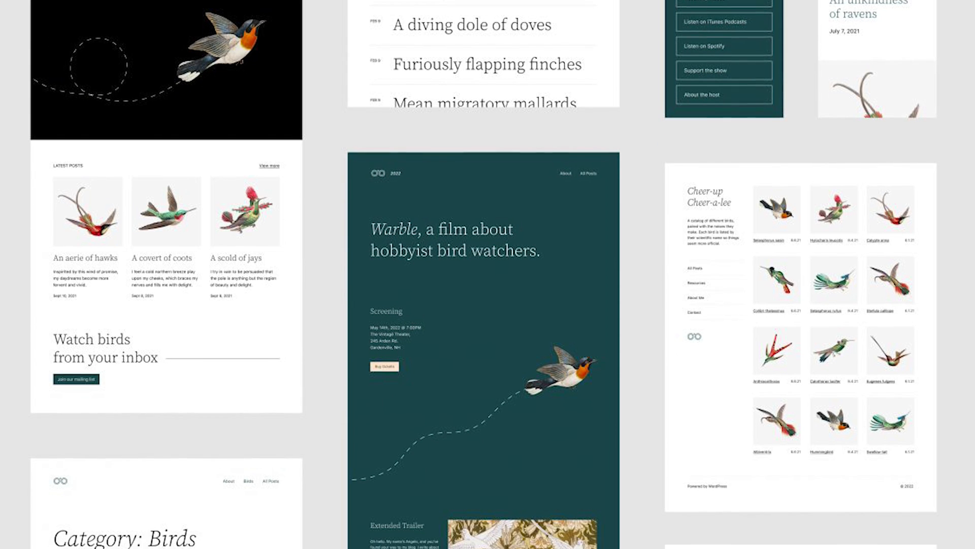
# Step: Scroll the template list to see Search, Single Post, Archive, Home and 404
pyautogui.scroll(-3)
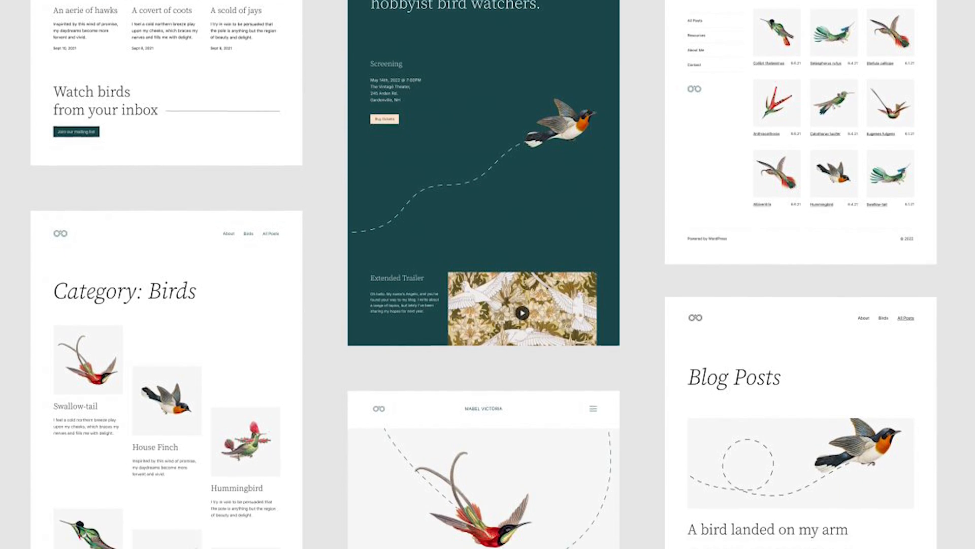
pyautogui.scroll(-3)
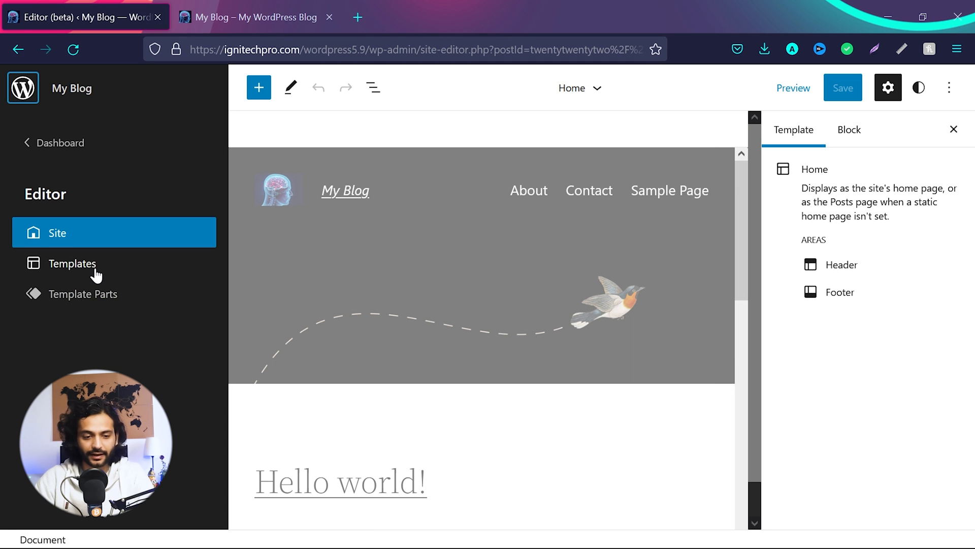
# Step: Show all templates and scroll down to Page, Blank, No Separators, Large Header and Index
pyautogui.click(72, 263)
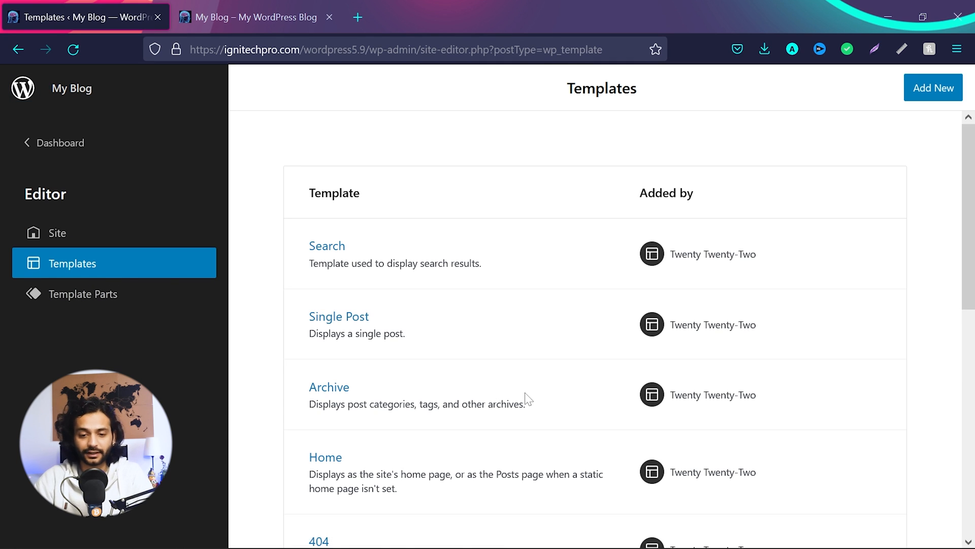
pyautogui.scroll(-3)
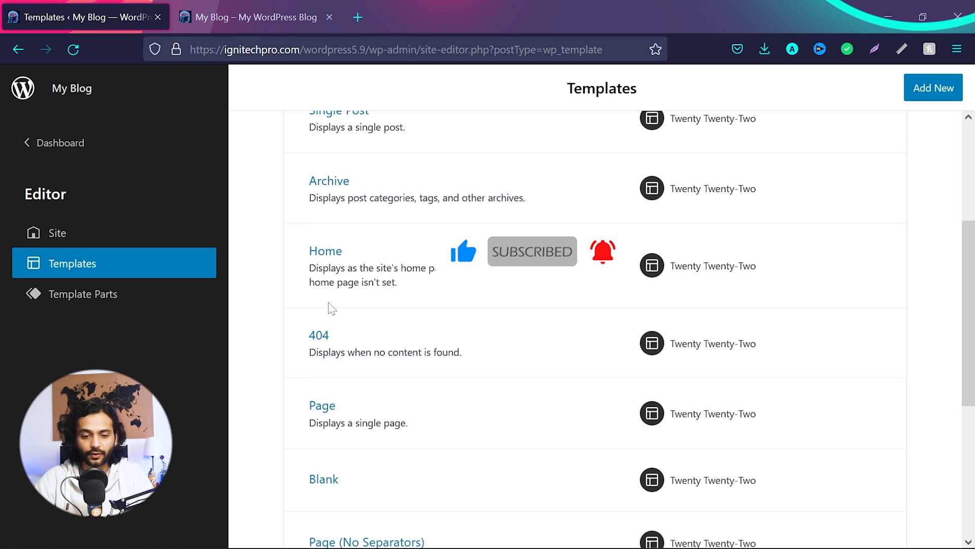
pyautogui.scroll(-3)
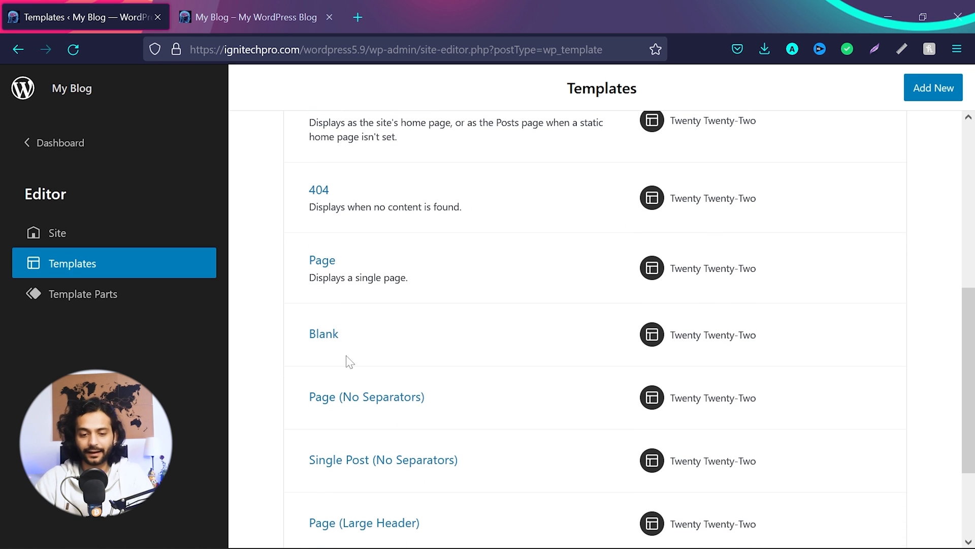
pyautogui.scroll(-3)
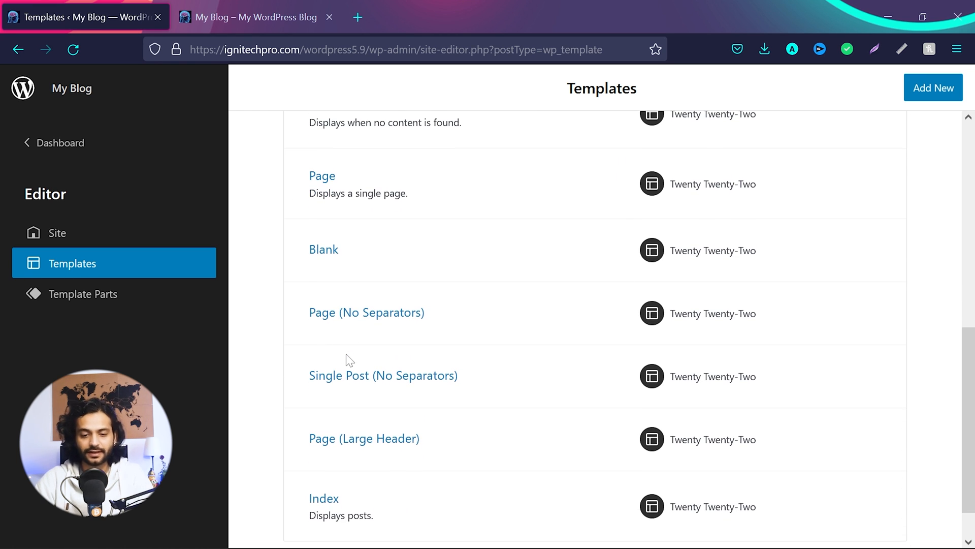
pyautogui.scroll(-3)
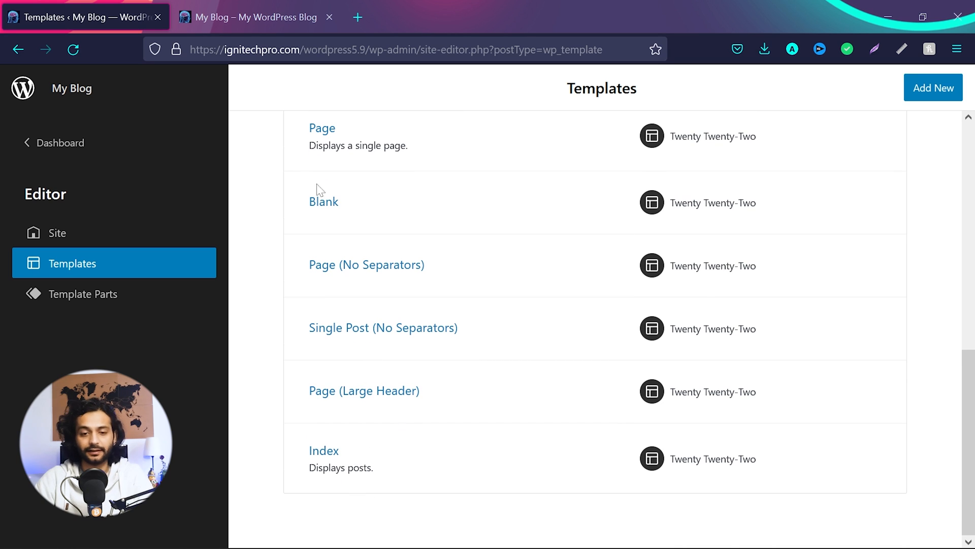
pyautogui.moveTo(346, 227)
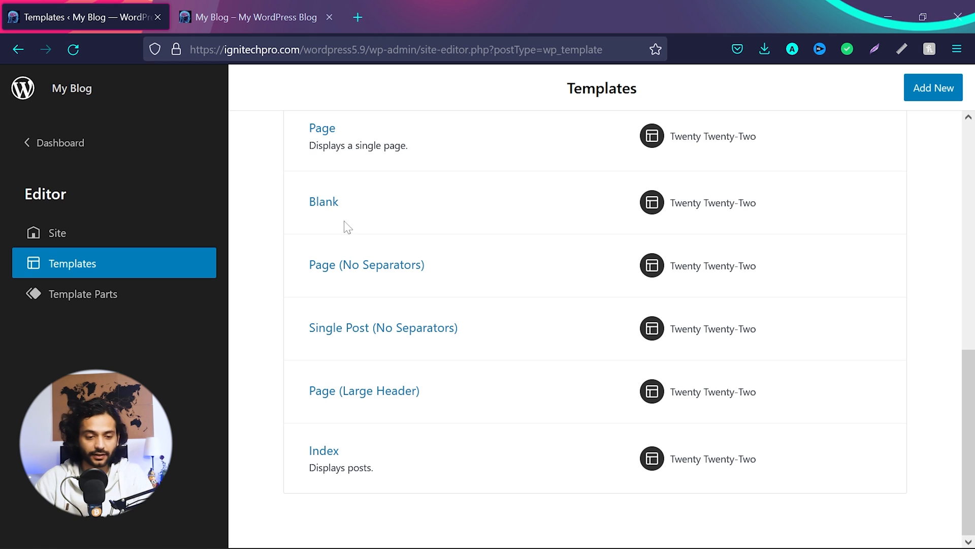
pyautogui.click(82, 294)
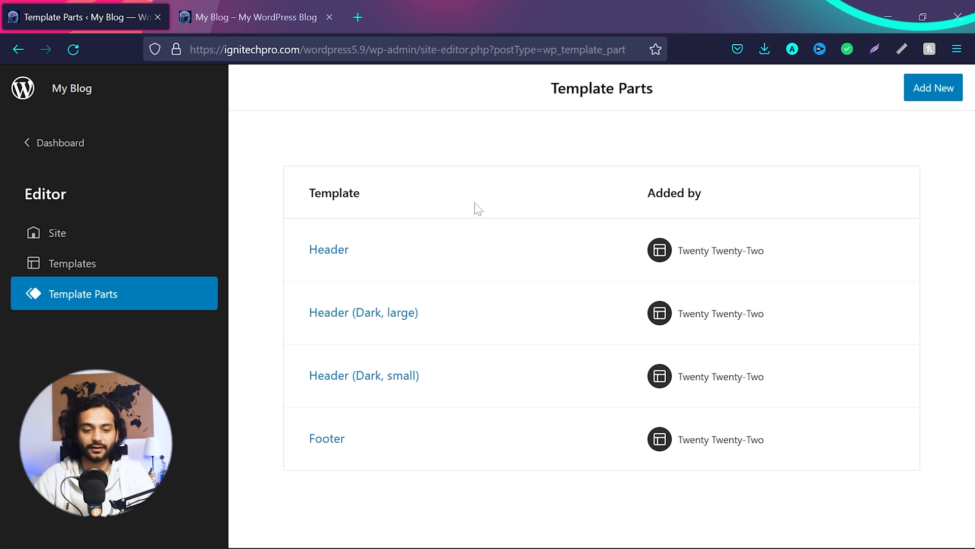
pyautogui.moveTo(72, 263)
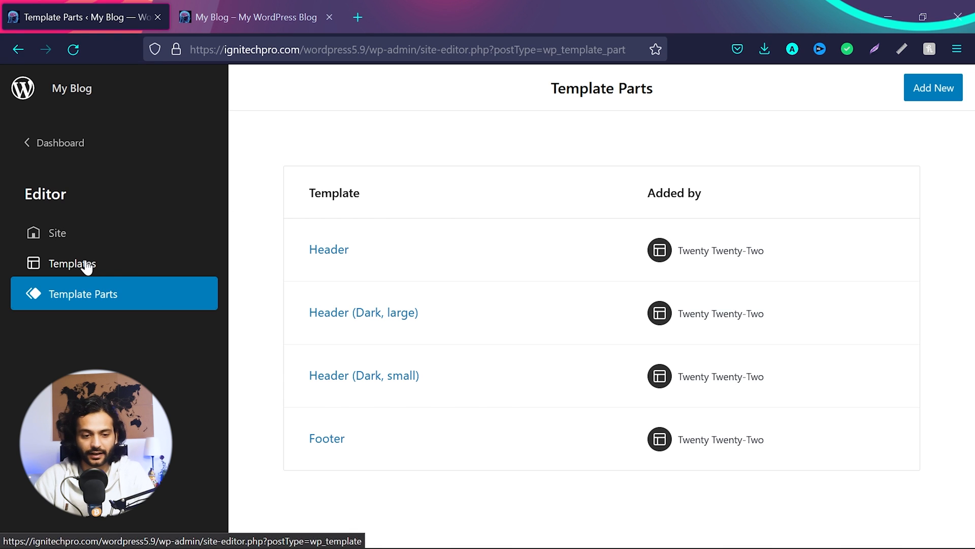
pyautogui.click(72, 264)
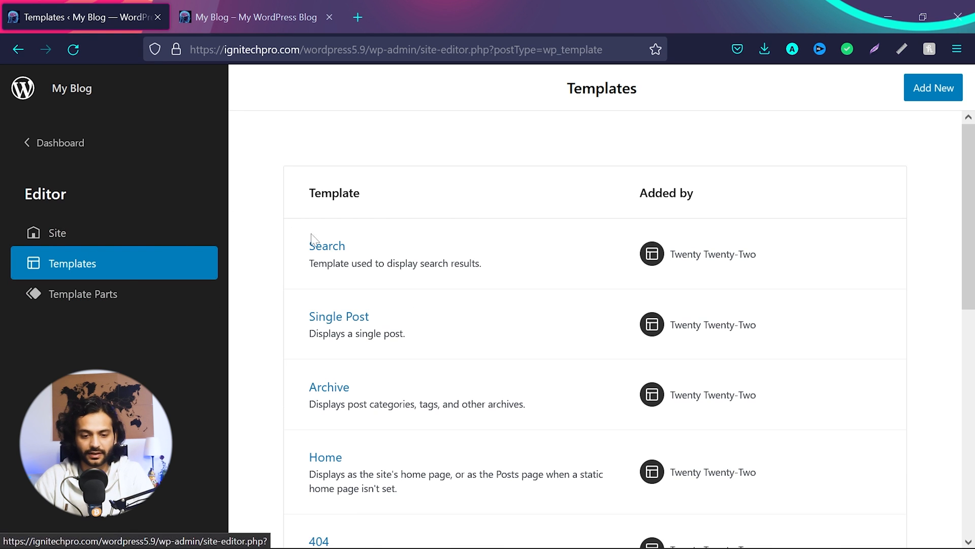
pyautogui.scroll(-3)
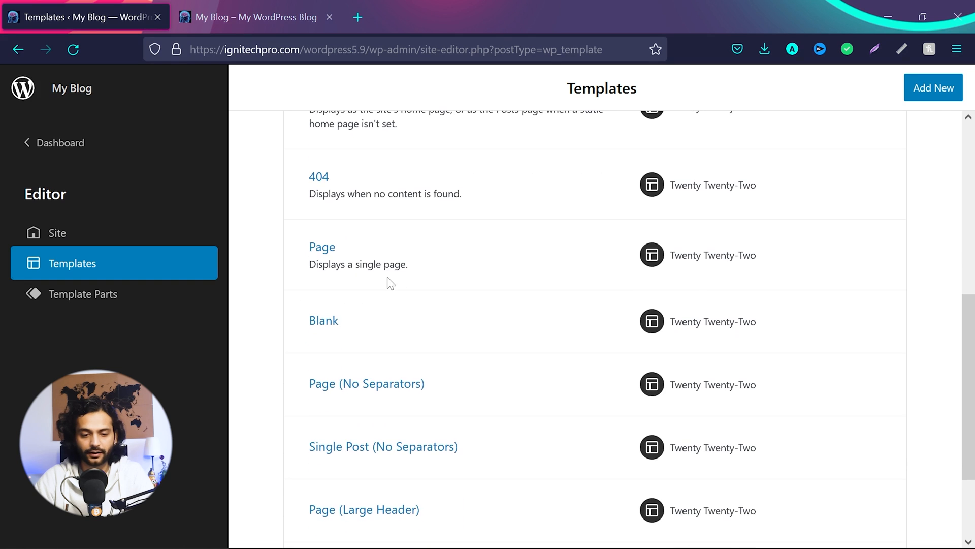
pyautogui.scroll(-3)
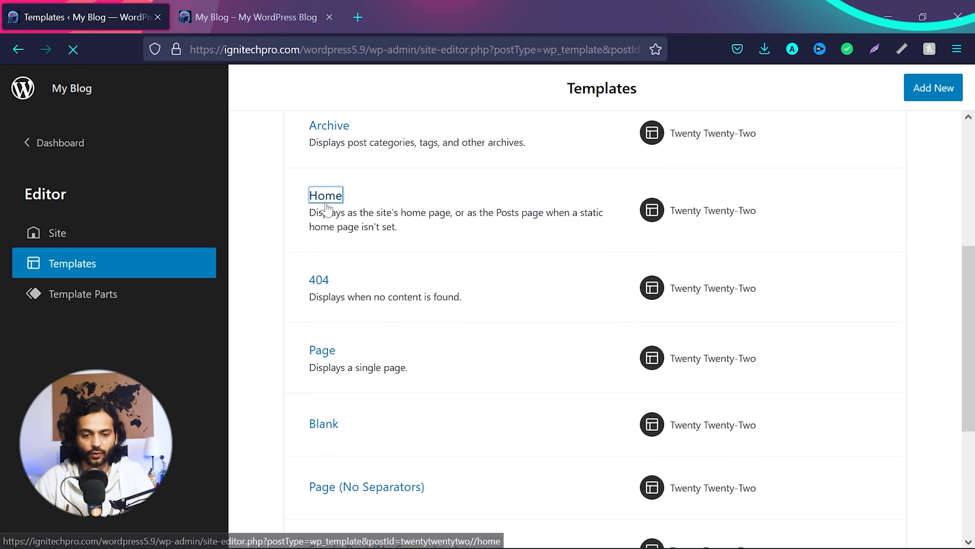
# Step: Open the Home template and start editing its Header (Dark, small) part
pyautogui.click(325, 195)
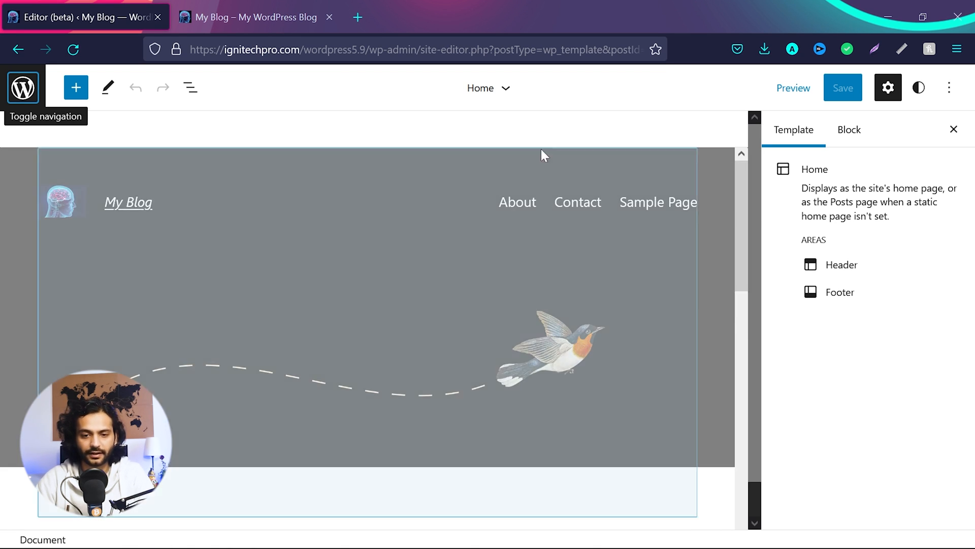
pyautogui.click(506, 88)
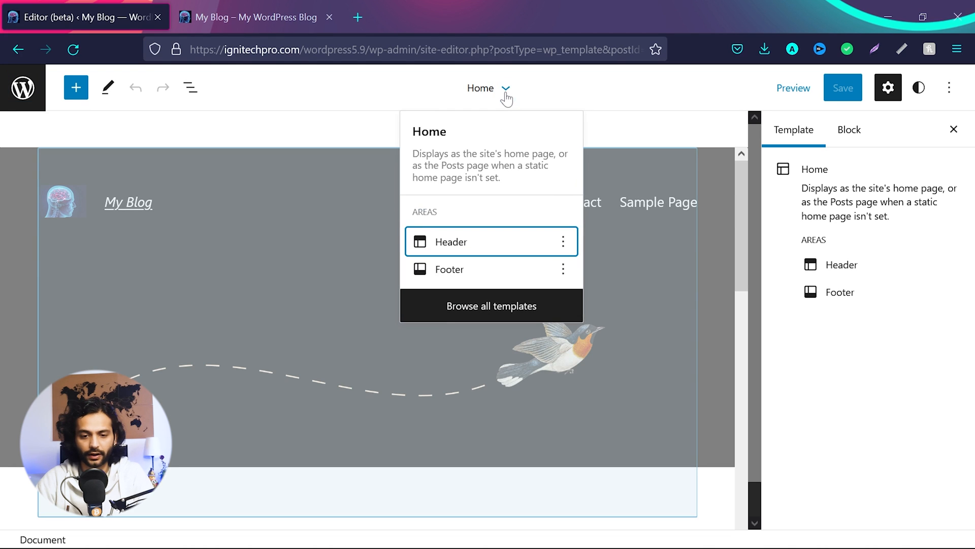
pyautogui.moveTo(562, 275)
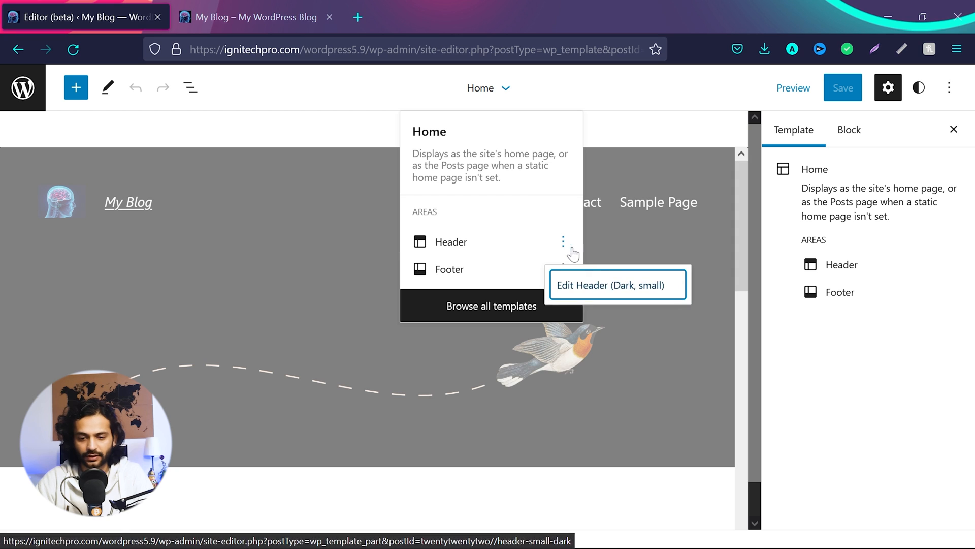
pyautogui.moveTo(593, 296)
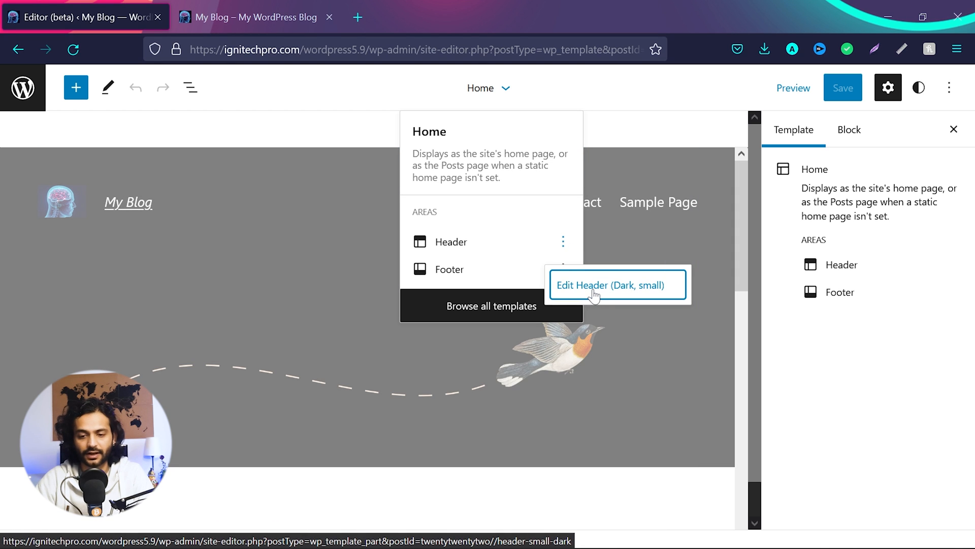
pyautogui.click(610, 285)
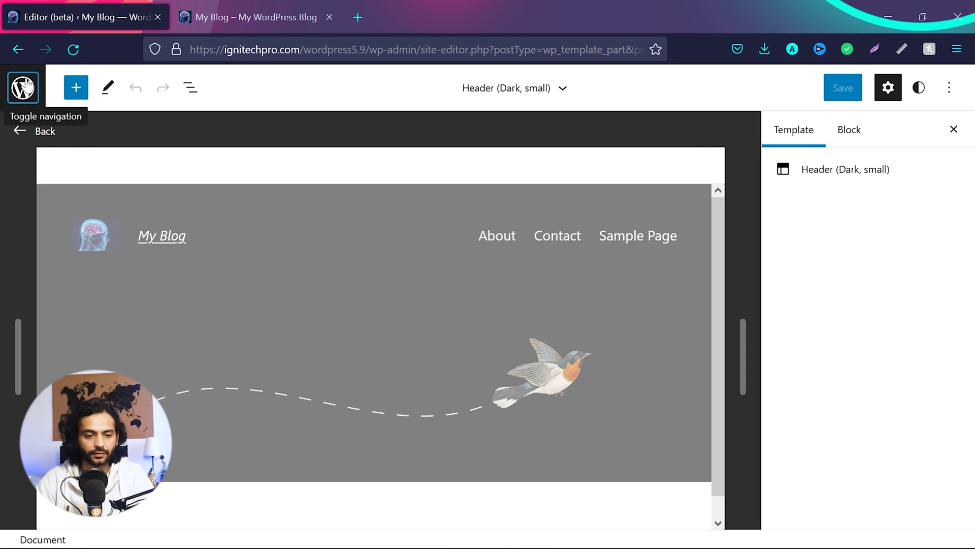
# Step: Open the editor navigation in a new tab to reach the template parts list
pyautogui.rightClick(85, 293)
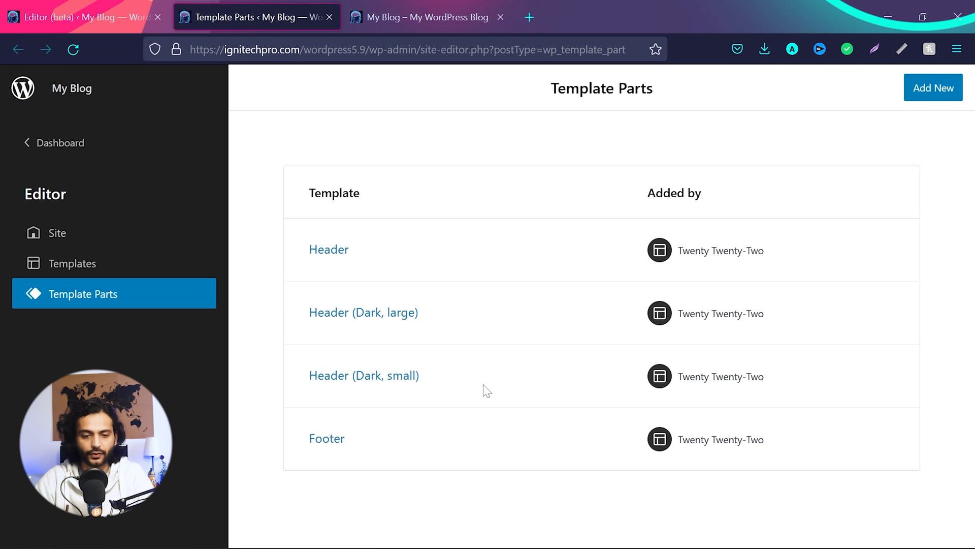
pyautogui.moveTo(325, 357)
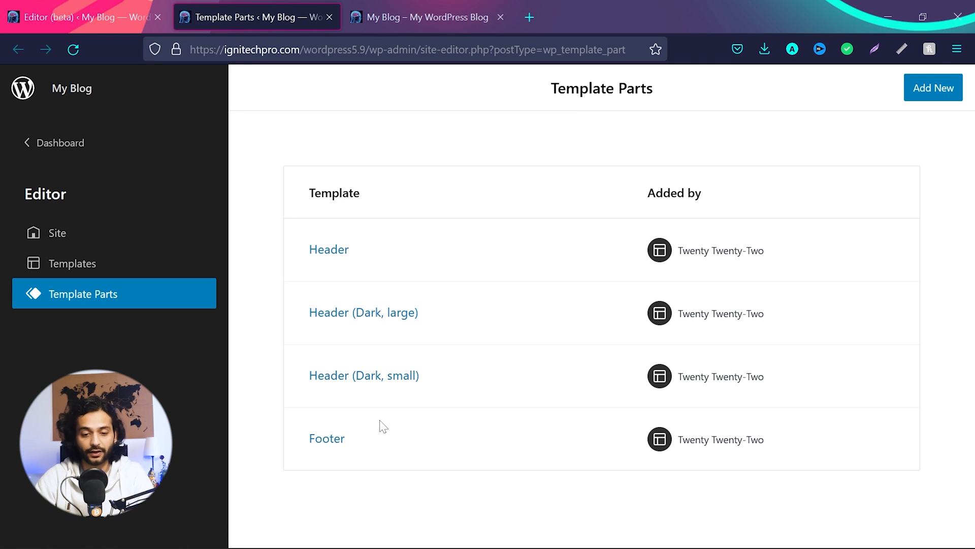
pyautogui.moveTo(383, 389)
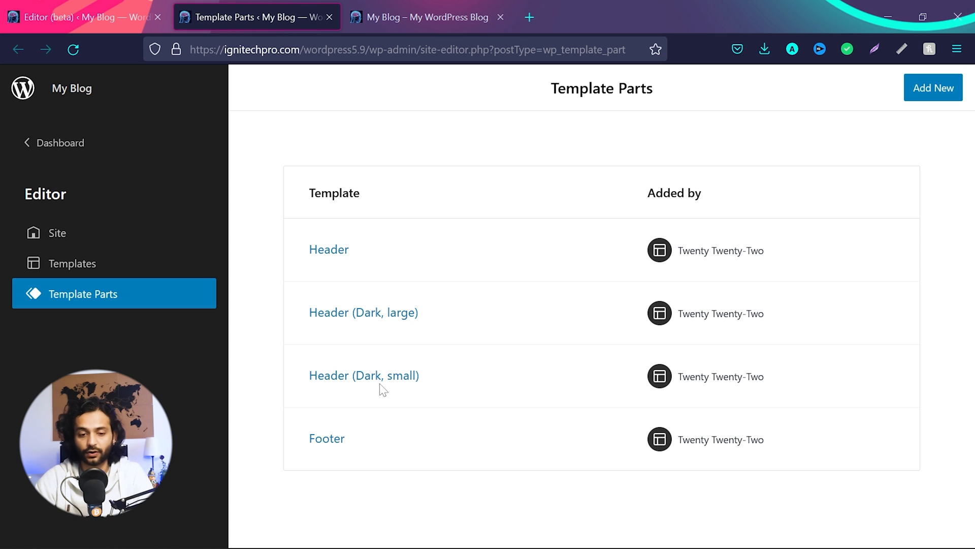
pyautogui.moveTo(338, 328)
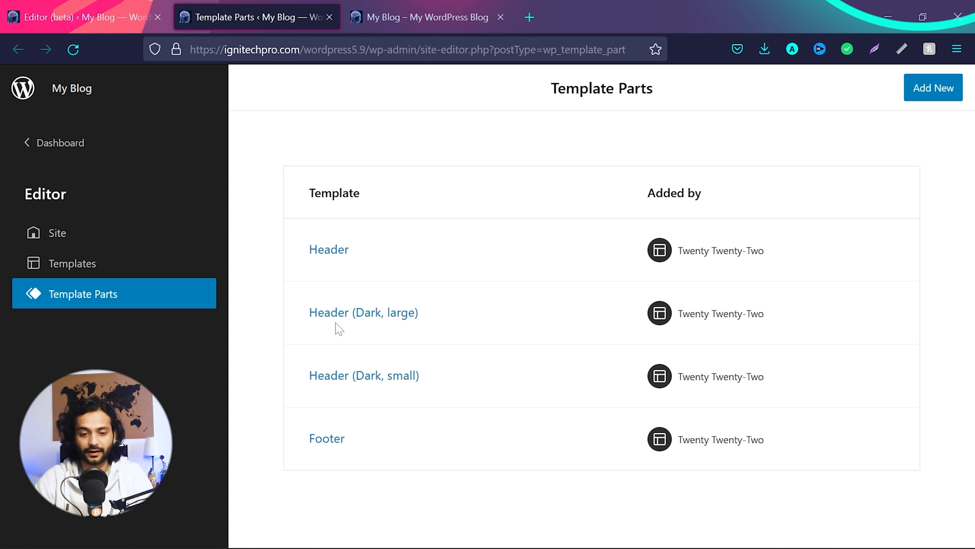
pyautogui.moveTo(339, 272)
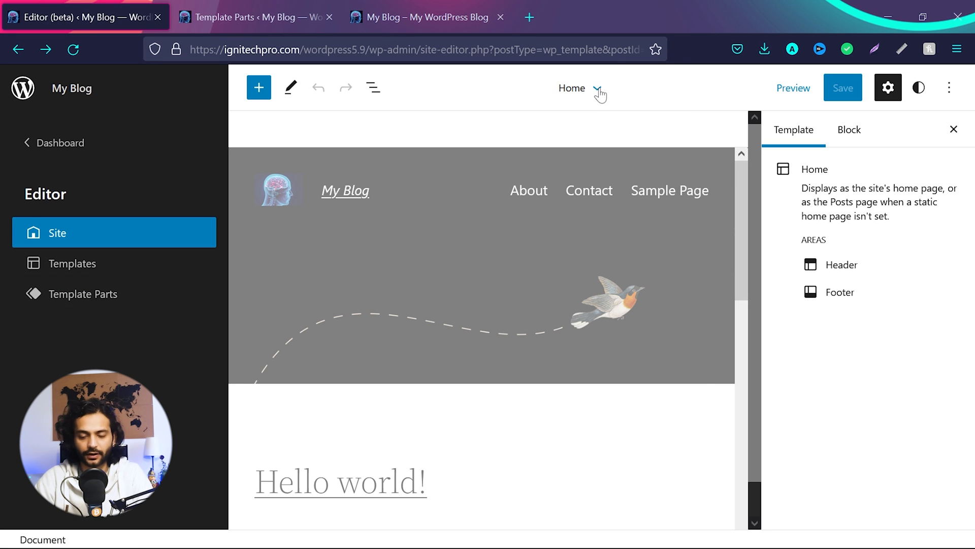
# Step: From Home, edit the Header (Dark, small) area with the navigation panel closed
pyautogui.click(597, 88)
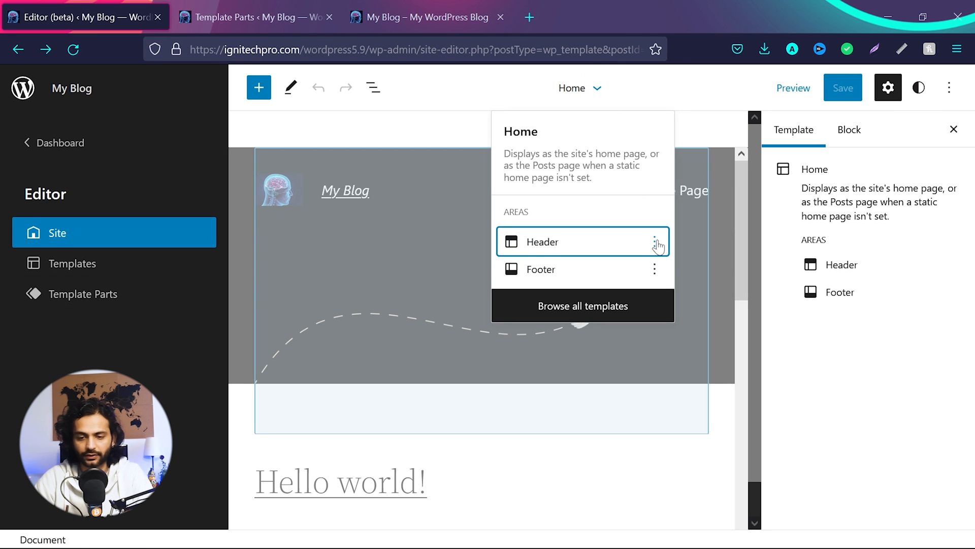
pyautogui.click(542, 241)
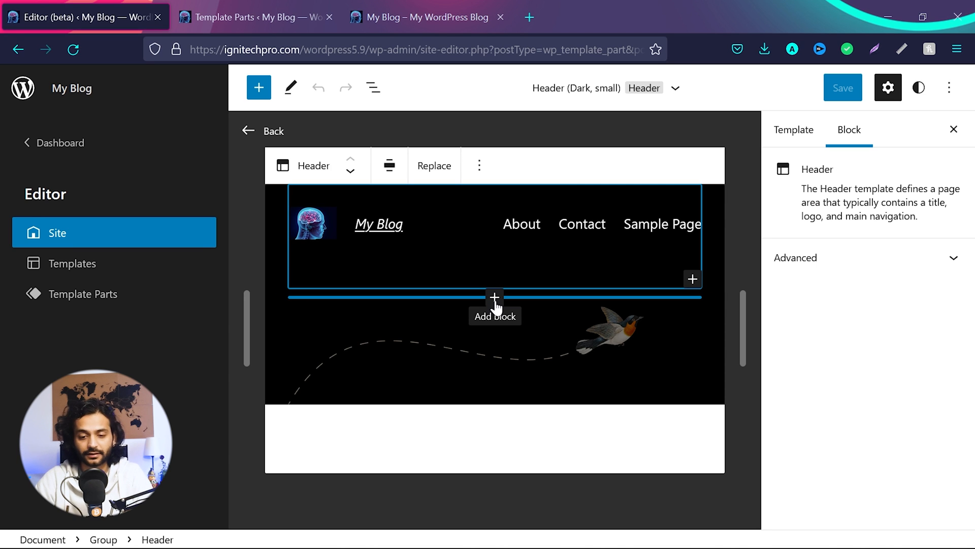
pyautogui.click(494, 297)
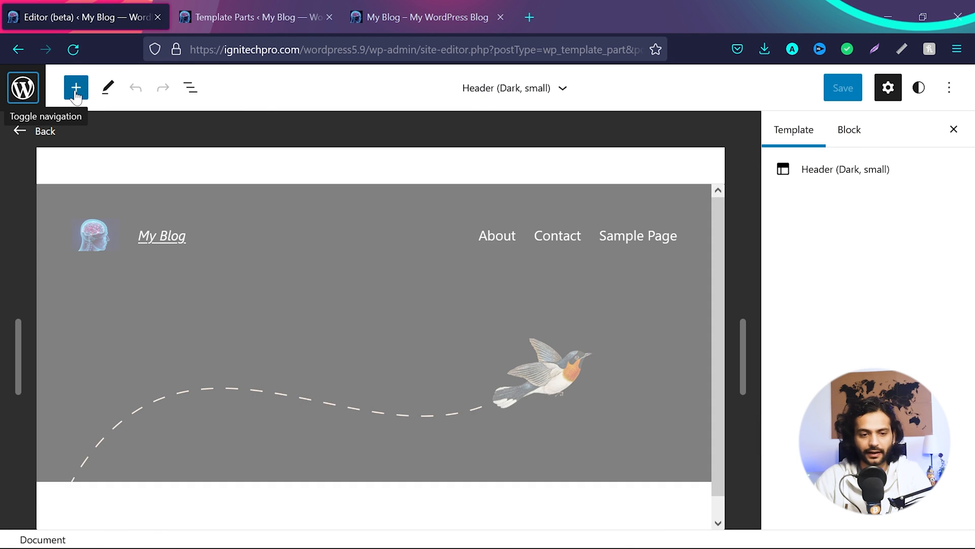
# Step: Insert the 'Watch birds from your inbox' Subscribe callout pattern and compare with the live blog
pyautogui.click(76, 88)
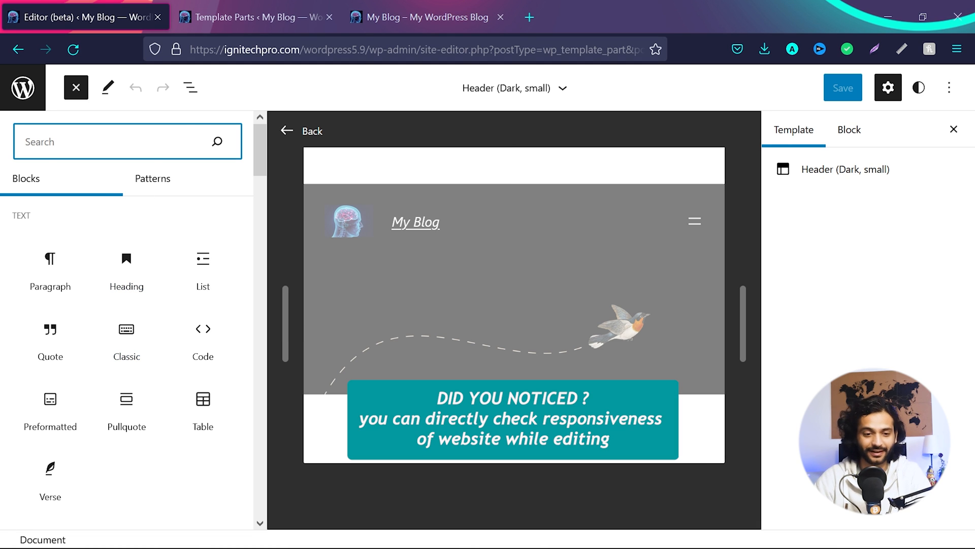
pyautogui.click(152, 178)
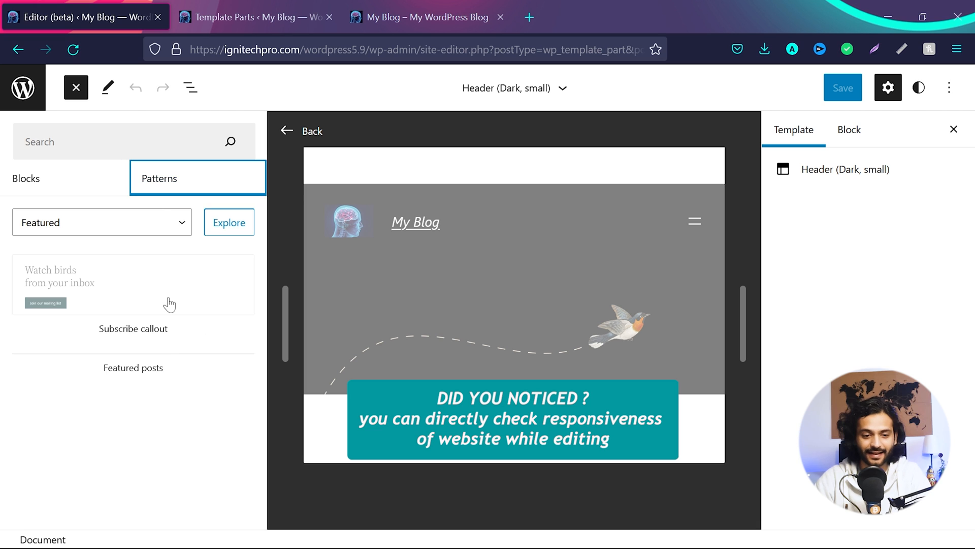
pyautogui.scroll(-3)
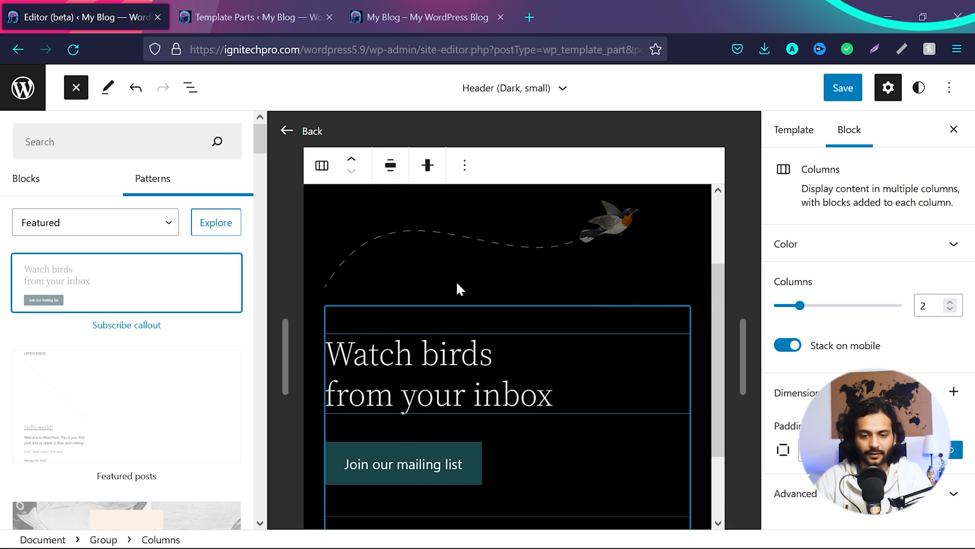
pyautogui.click(428, 16)
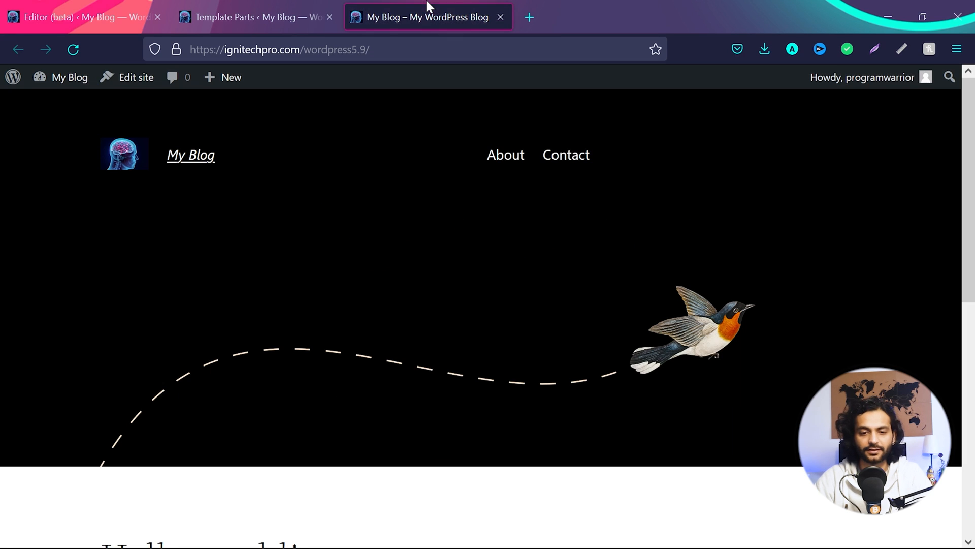
pyautogui.scroll(-3)
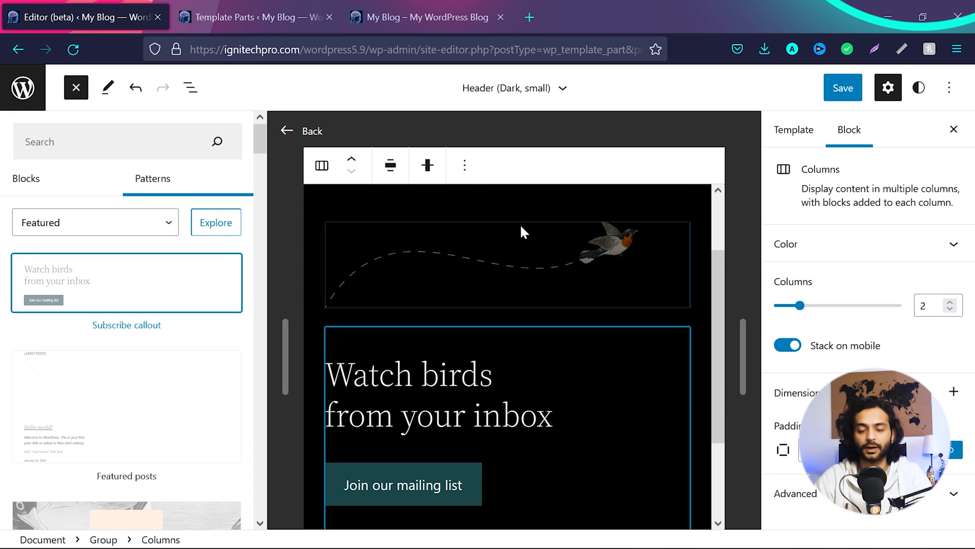
# Step: Save Header (Dark, small), check the callout on the live blog, and return
pyautogui.click(843, 87)
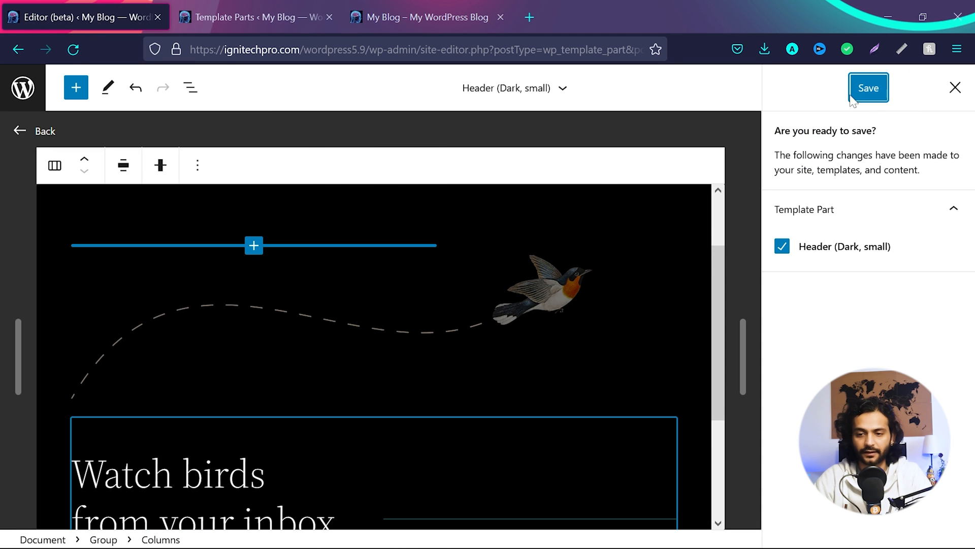
pyautogui.click(428, 17)
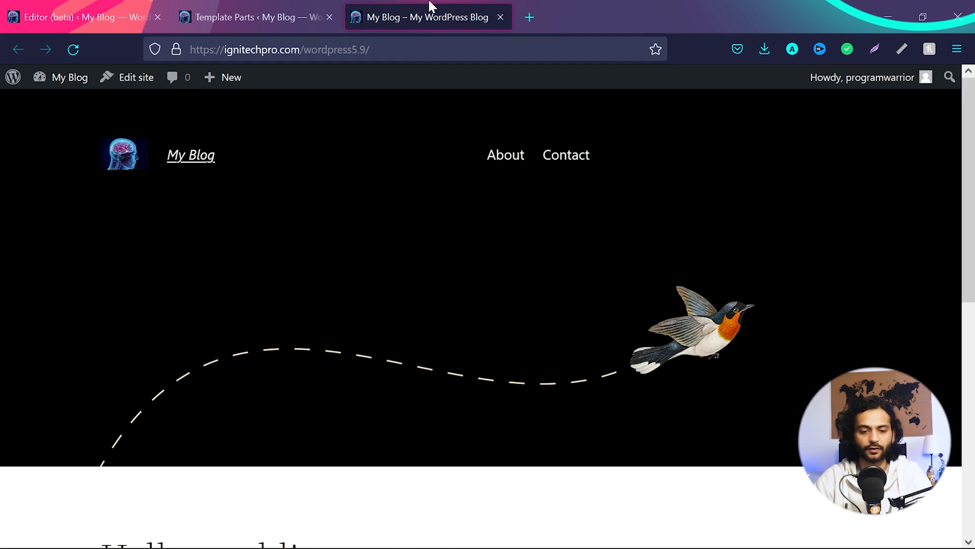
pyautogui.scroll(-3)
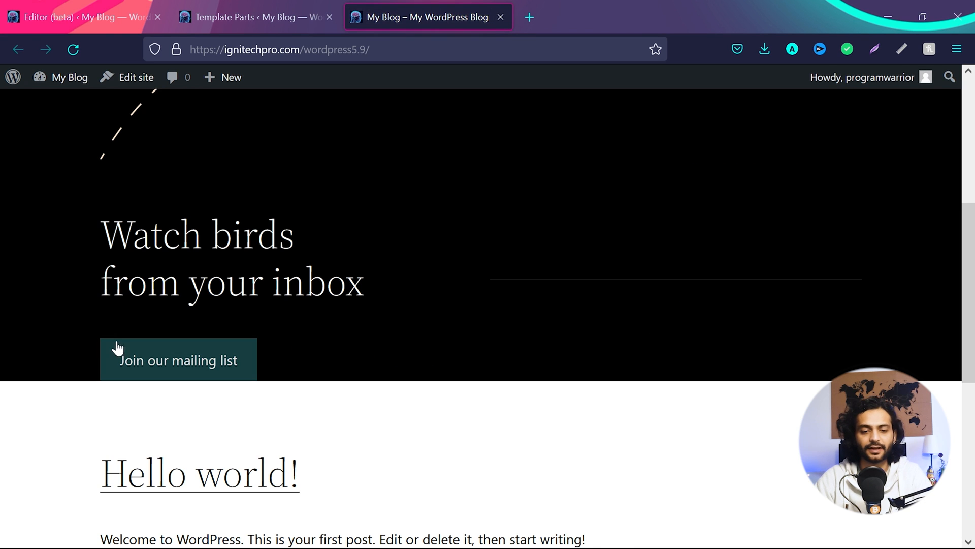
pyautogui.click(81, 17)
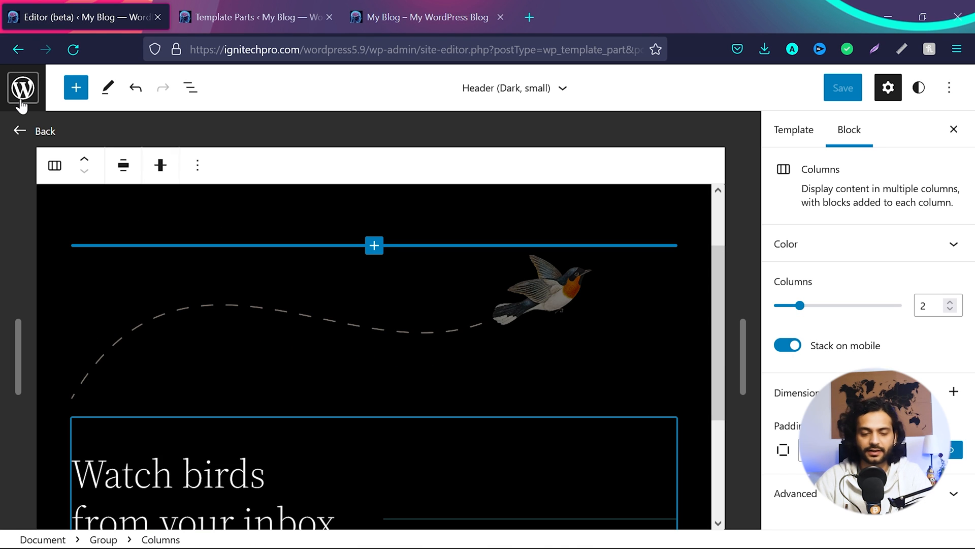
# Step: Go to Templates in the navigation sidebar and open Single Post
pyautogui.click(23, 87)
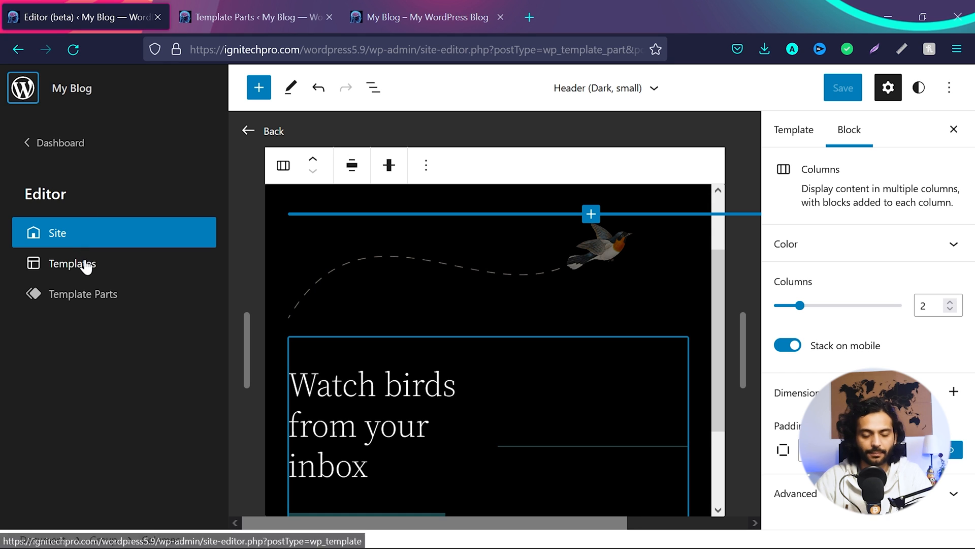
pyautogui.click(72, 263)
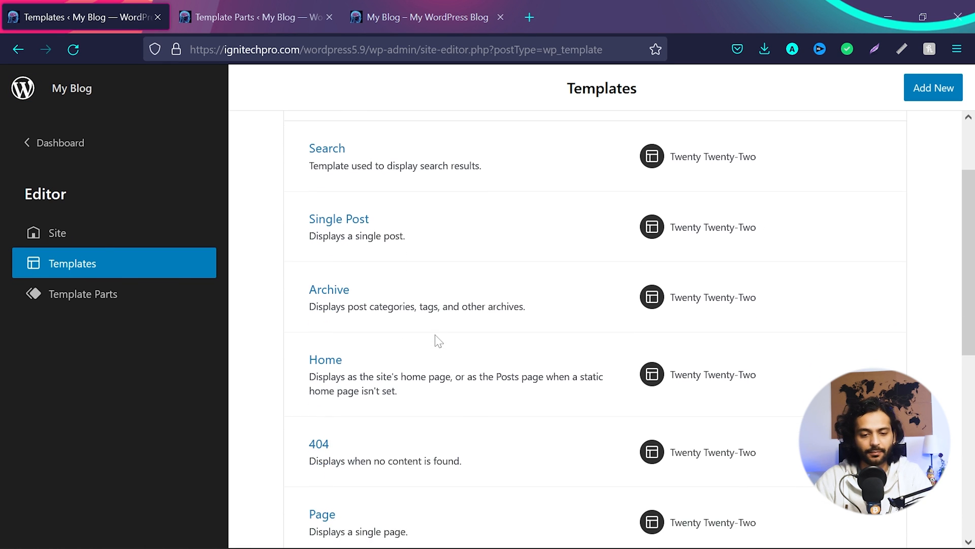
pyautogui.scroll(-3)
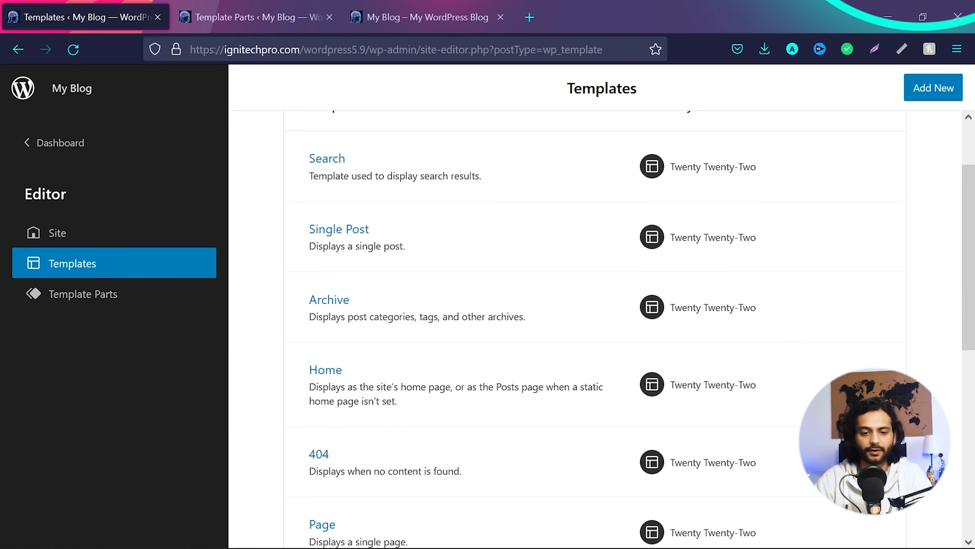
pyautogui.click(338, 228)
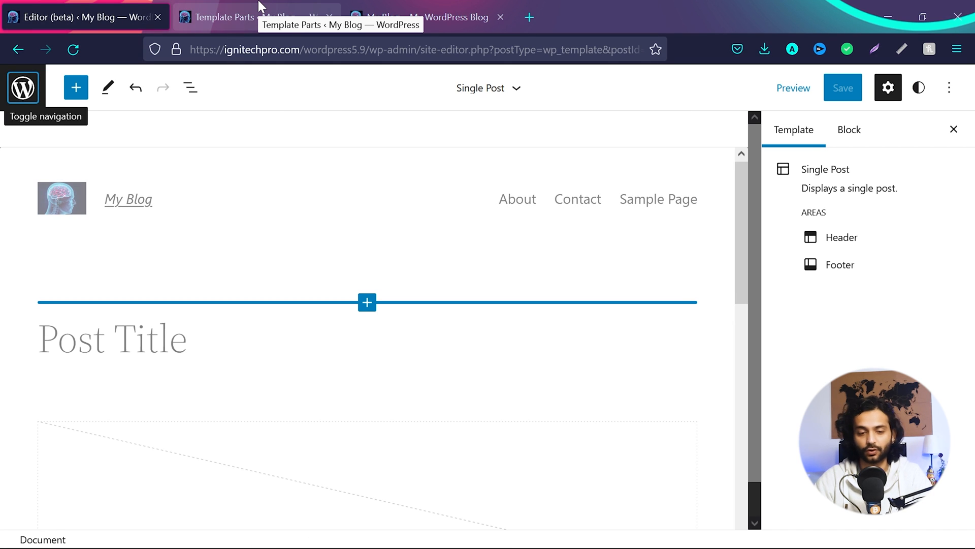
pyautogui.click(428, 17)
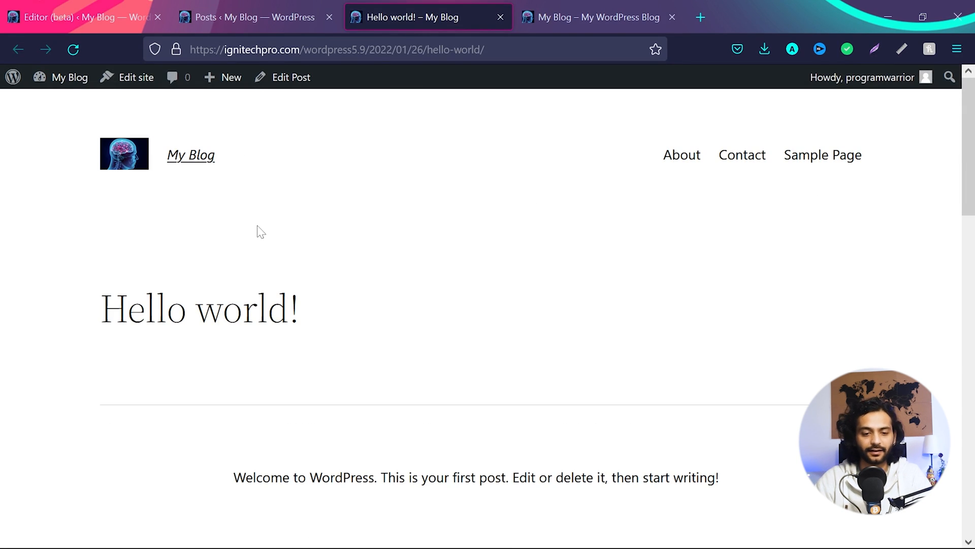
pyautogui.scroll(-3)
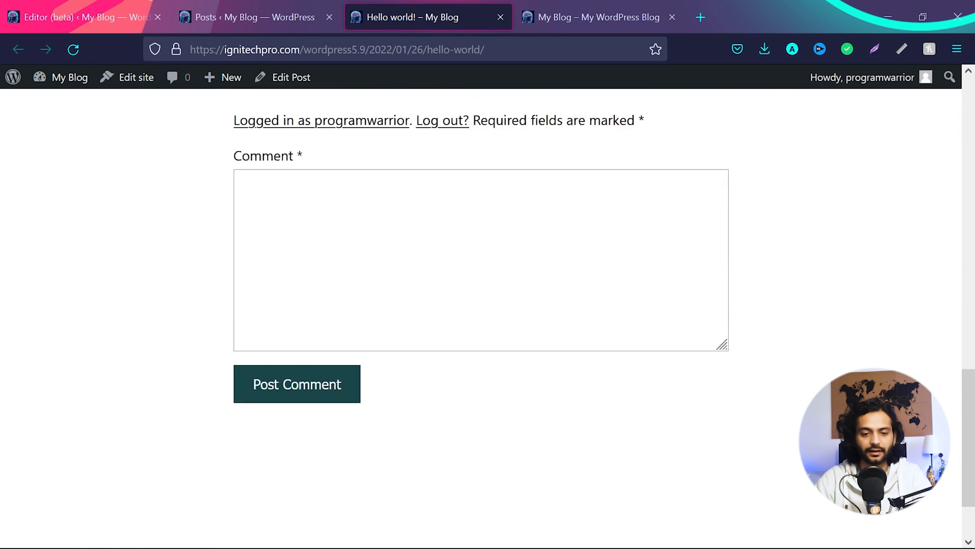
pyautogui.scroll(-3)
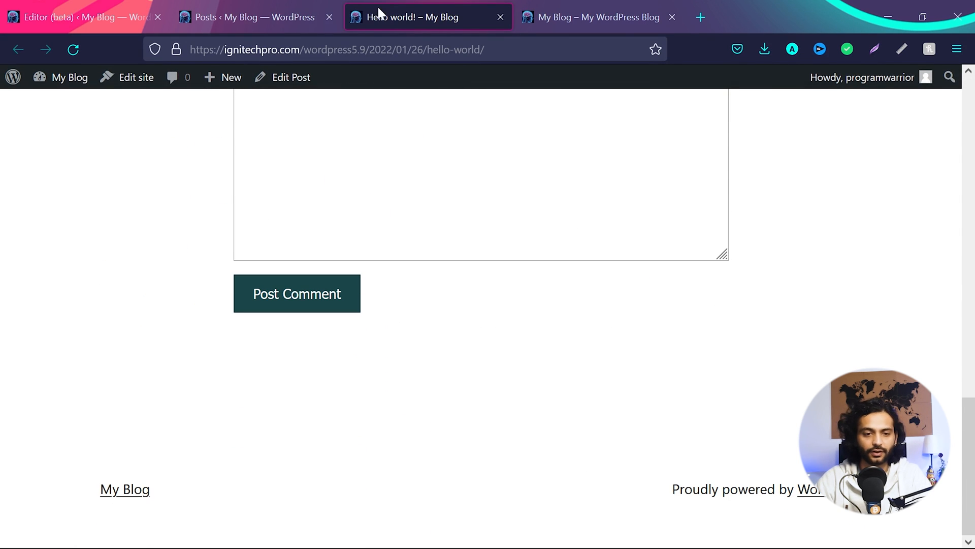
pyautogui.click(84, 17)
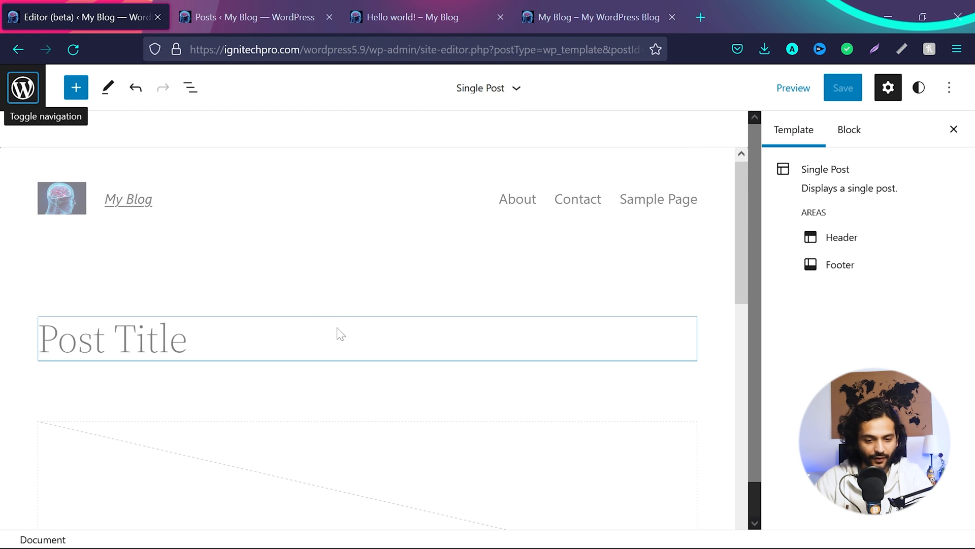
# Step: Insert a Page List block (About, Contact, Sample Page) into the Single Post header
pyautogui.click(366, 304)
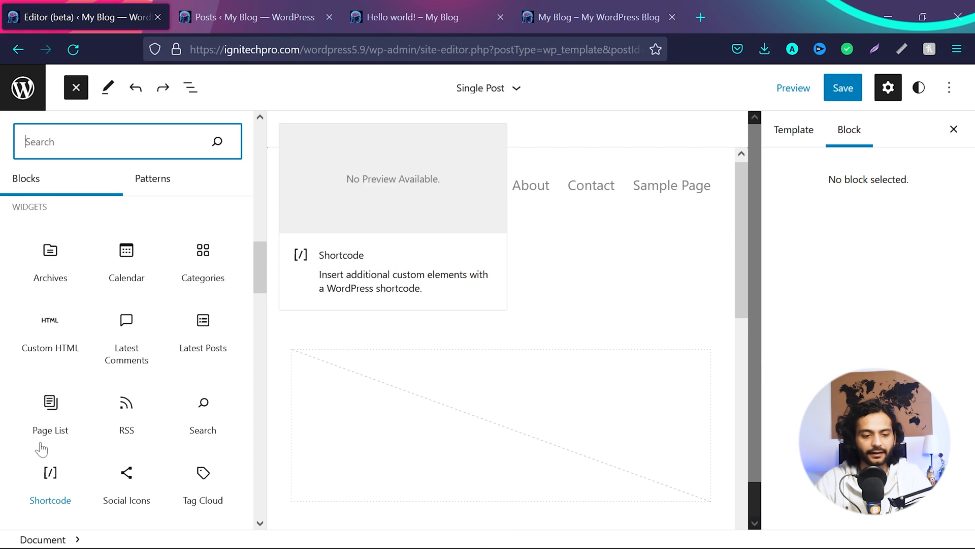
pyautogui.click(50, 413)
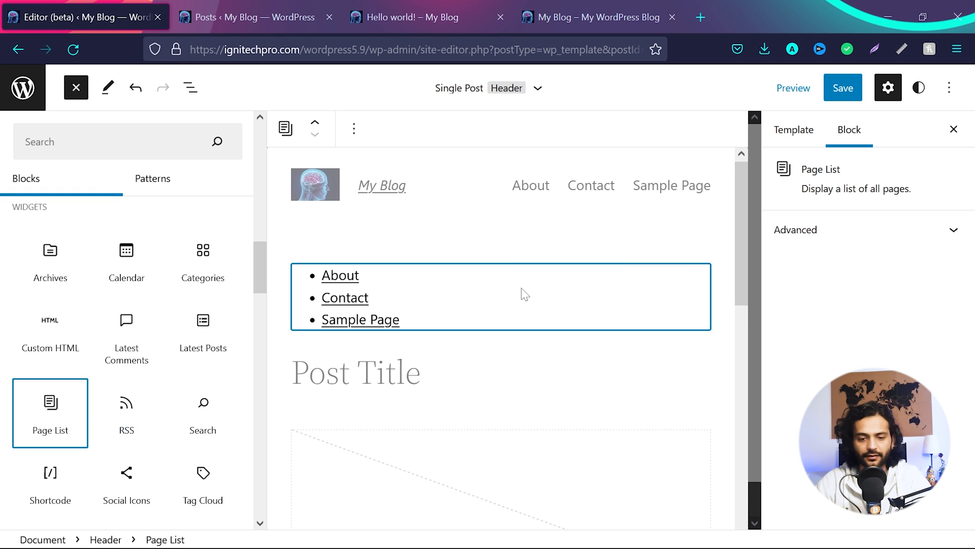
pyautogui.moveTo(392, 281)
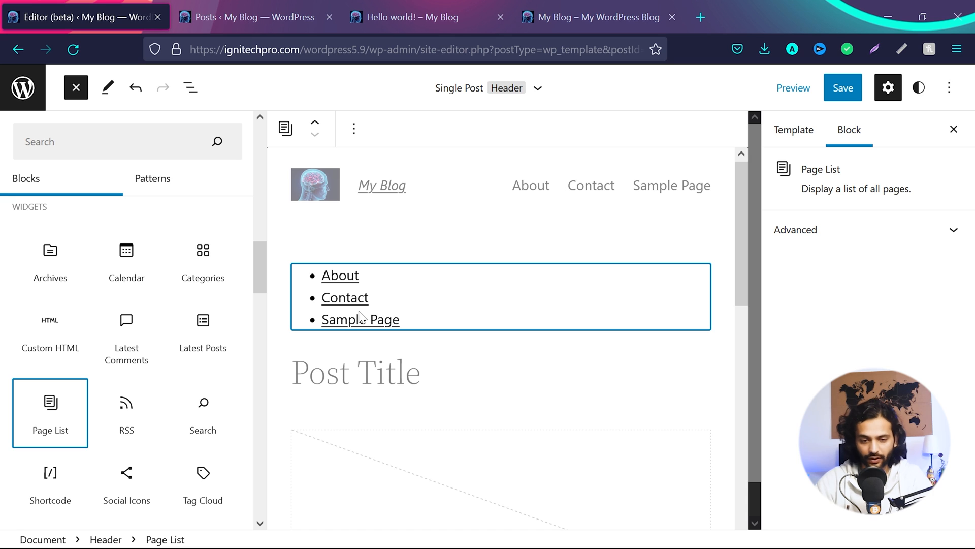
# Step: Save the Single Post template and Header, then view the live Hello world! post
pyautogui.click(843, 88)
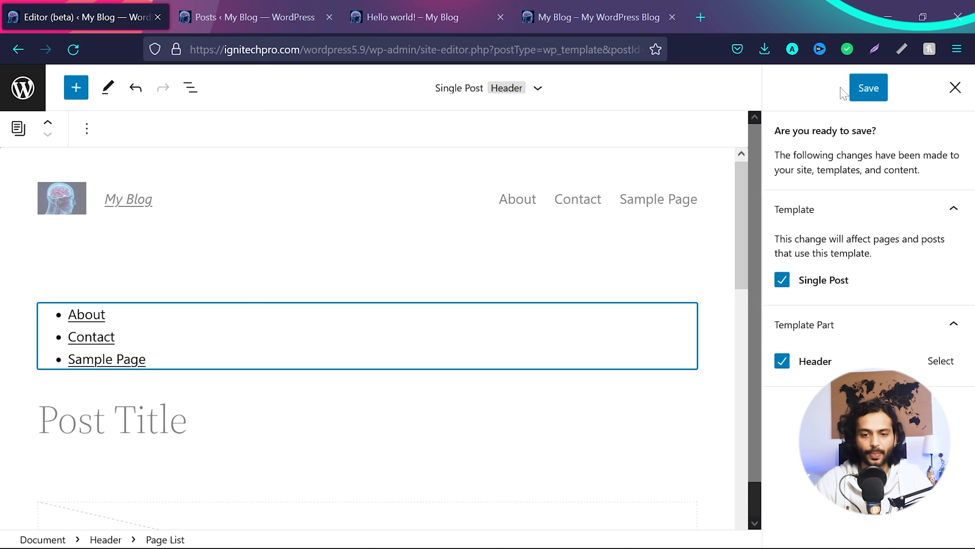
pyautogui.click(867, 87)
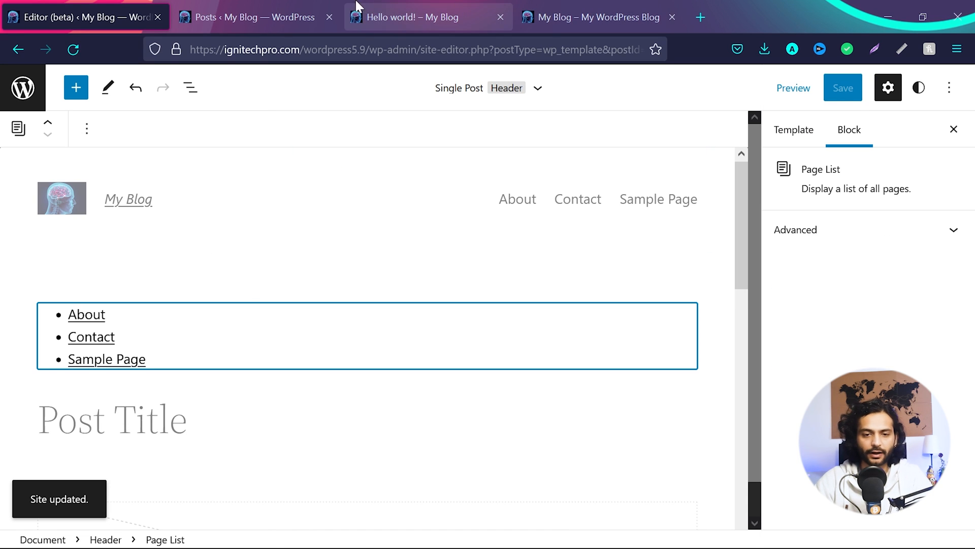
pyautogui.click(418, 16)
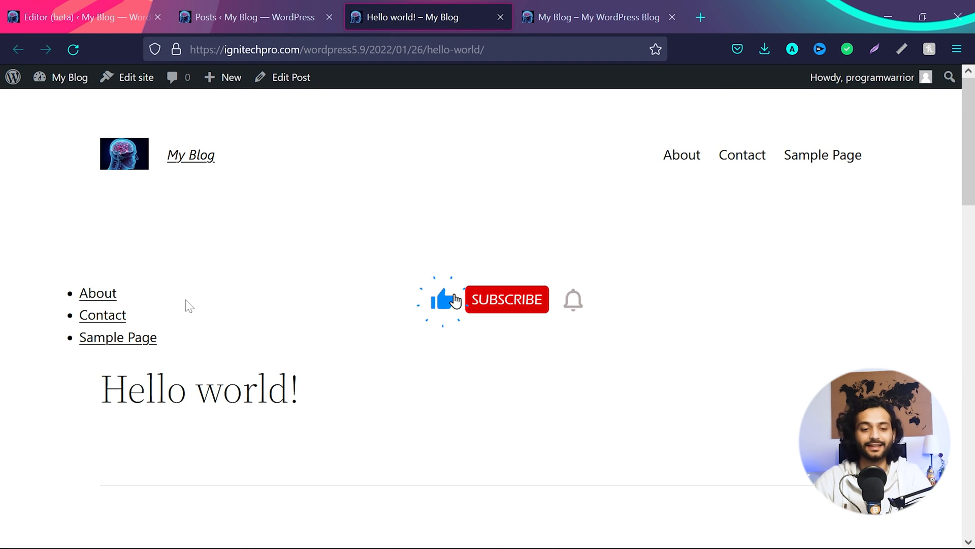
pyautogui.click(506, 299)
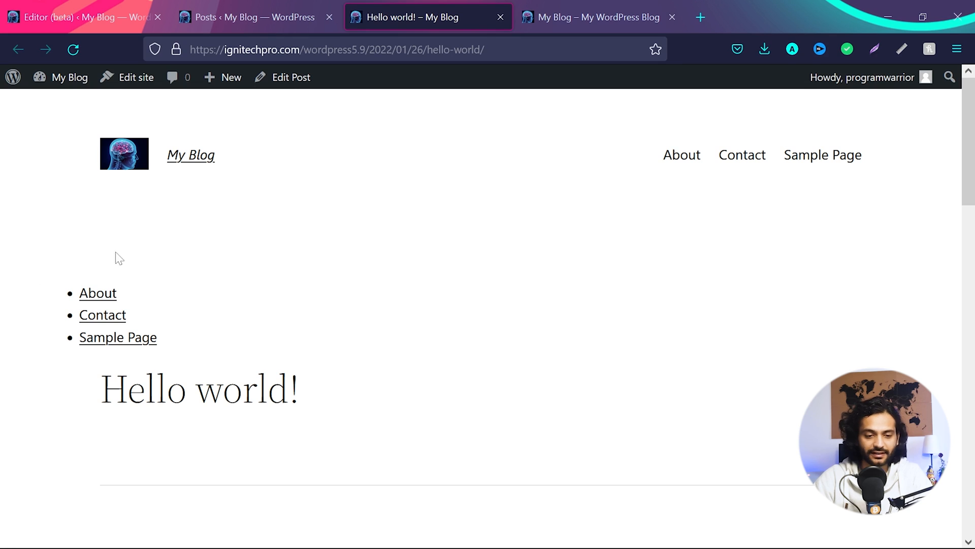
# Step: Set the global Styles typography text size to Small, then bring up the Links typography settings
pyautogui.click(81, 16)
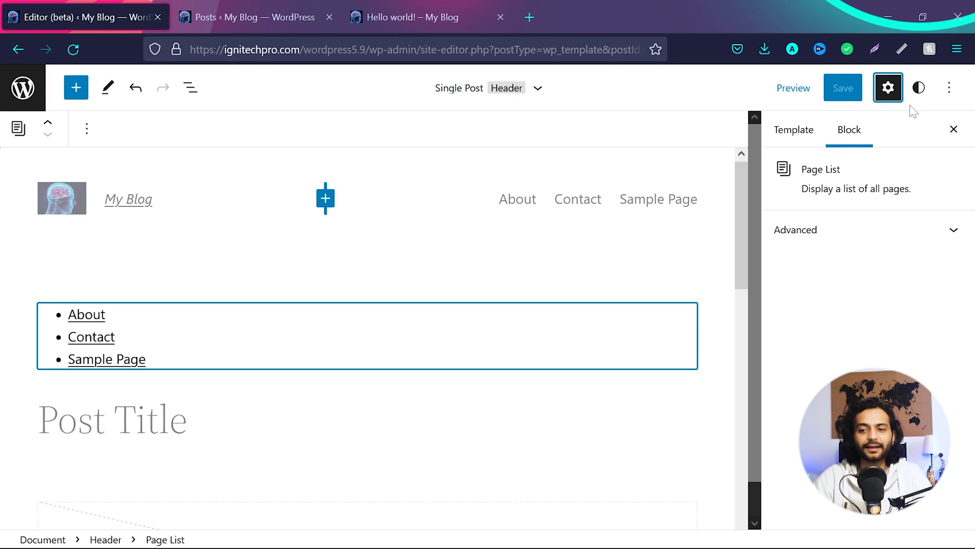
pyautogui.click(919, 88)
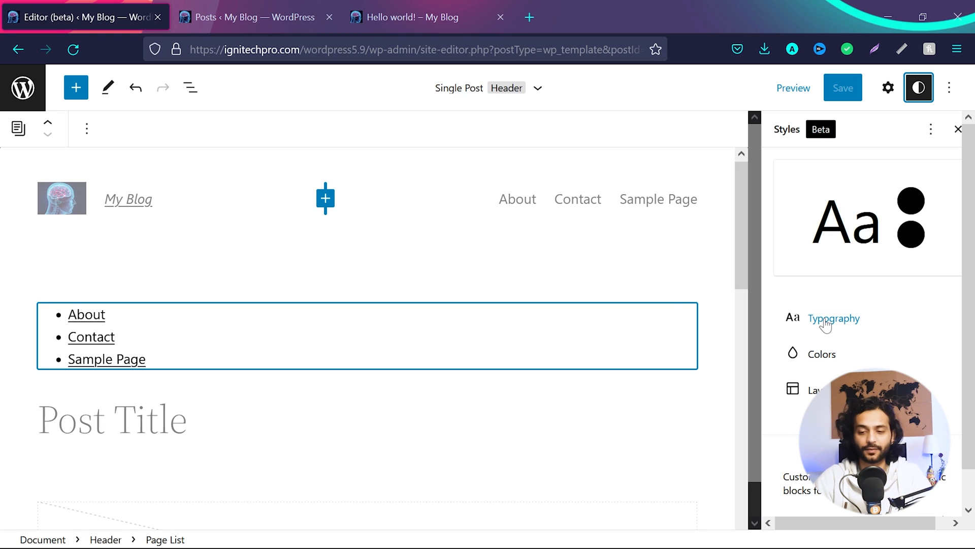
pyautogui.click(833, 318)
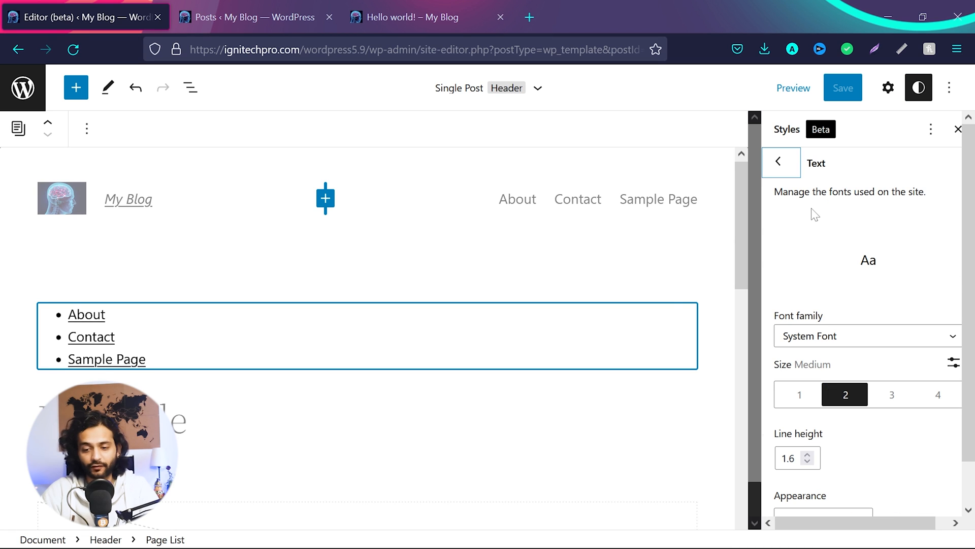
pyautogui.click(799, 394)
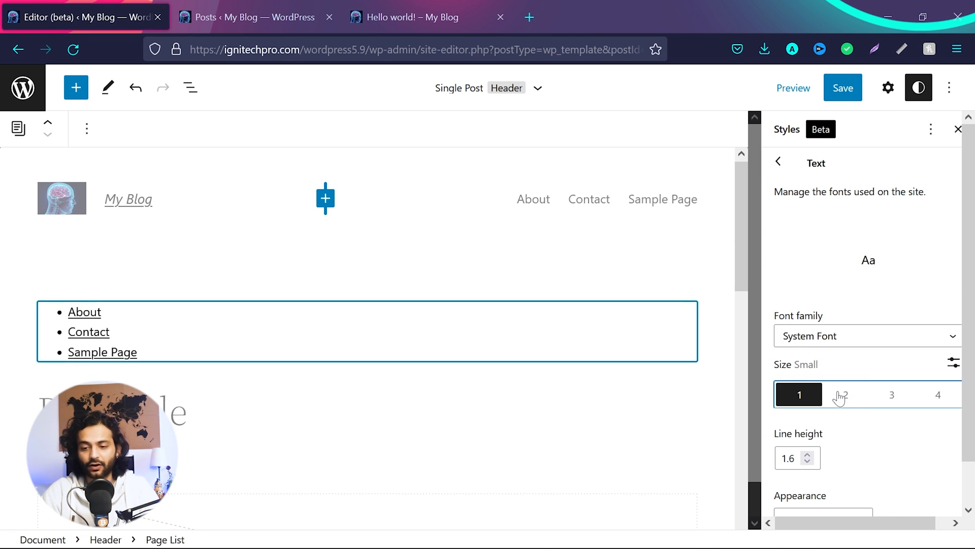
pyautogui.click(778, 163)
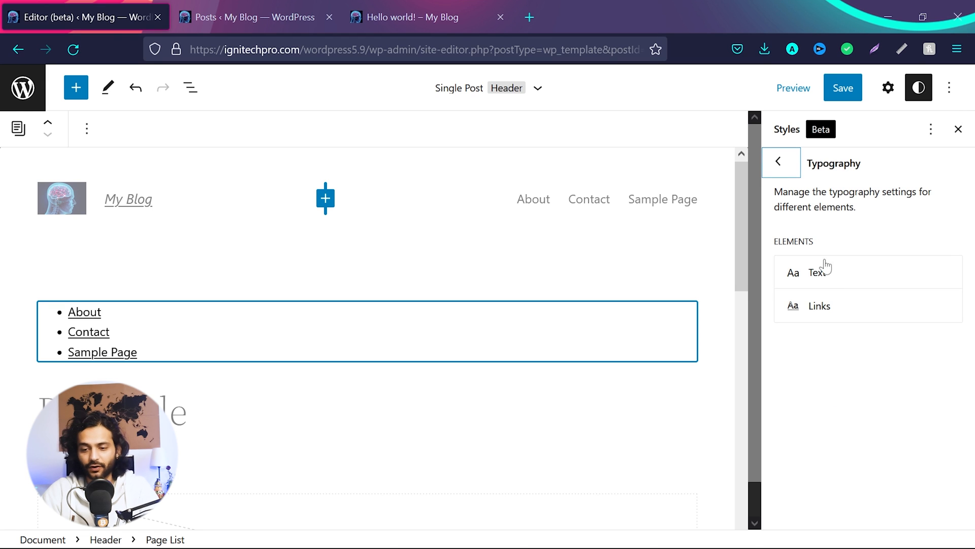
pyautogui.click(818, 305)
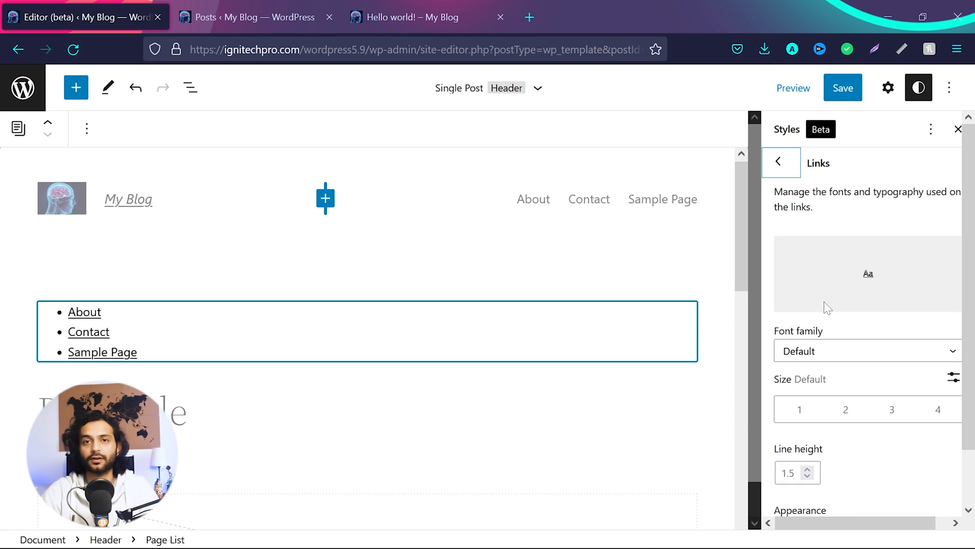